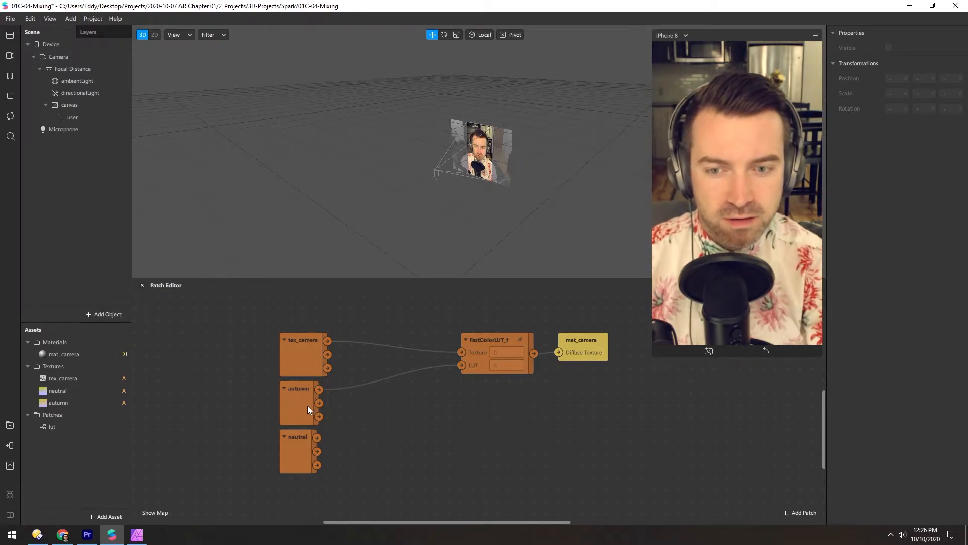
# - Add a Mix patch fed by the autumn texture's RGBA output
pyautogui.click(298, 388)
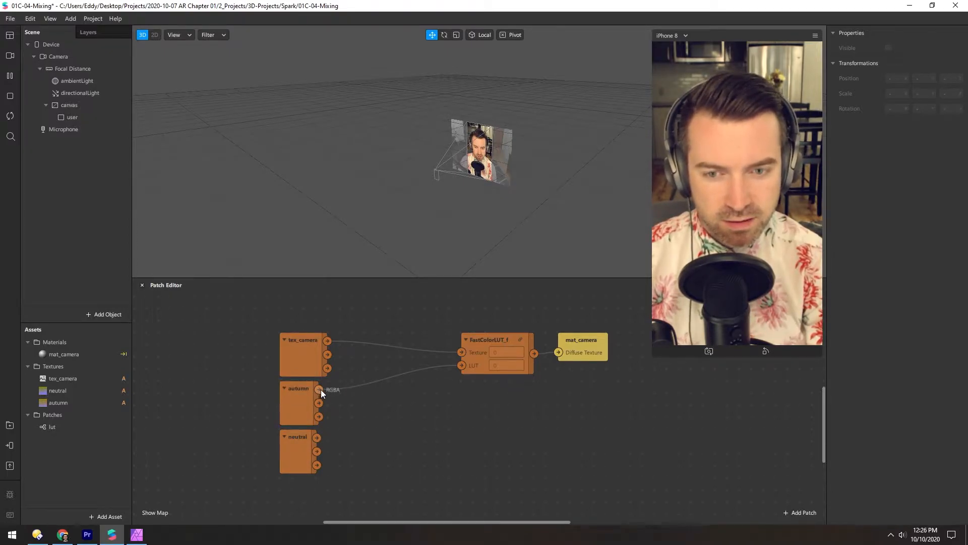
pyautogui.click(803, 512)
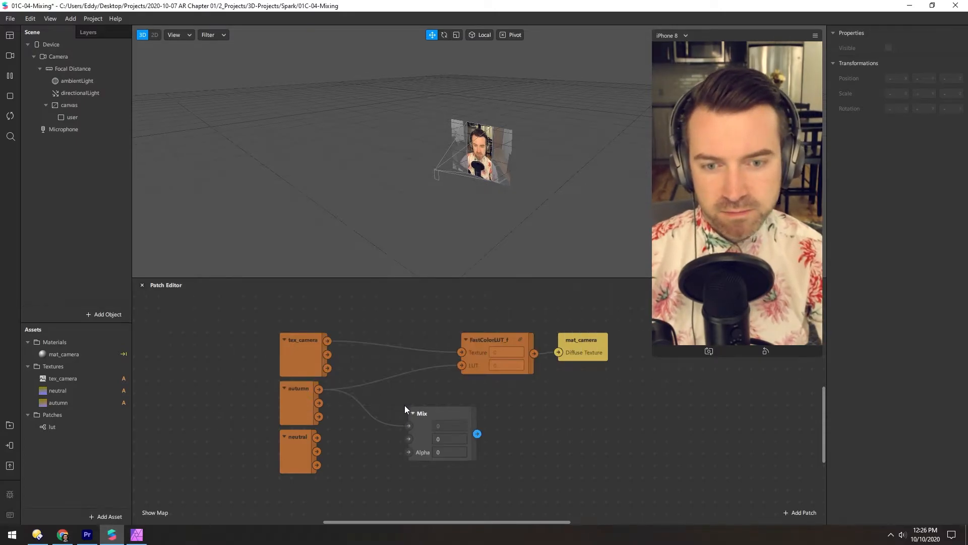
# - Move the Mix patch left, wire neutral RGBA into it, and feed its output to FastColorLUT's LUT
pyautogui.moveTo(442, 413); pyautogui.dragTo(398, 413)
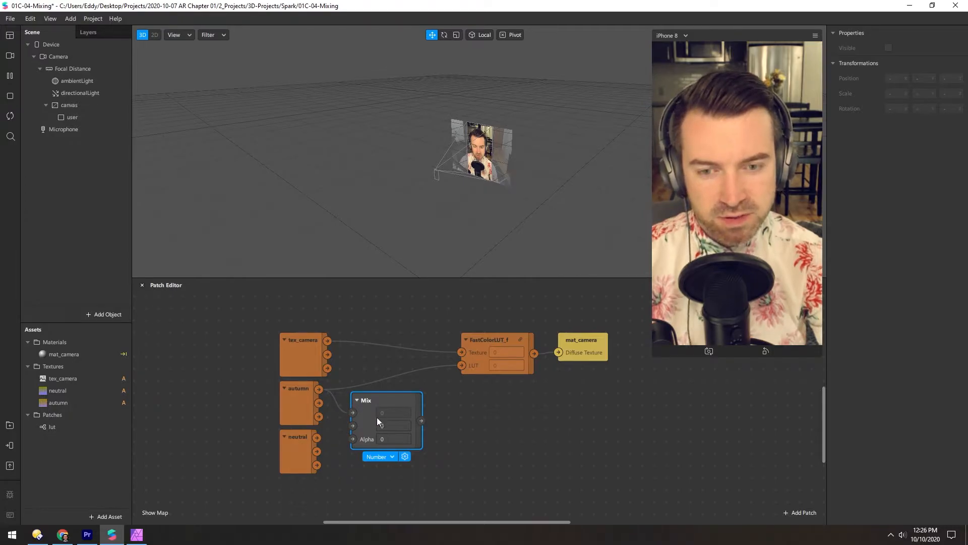
pyautogui.click(377, 456)
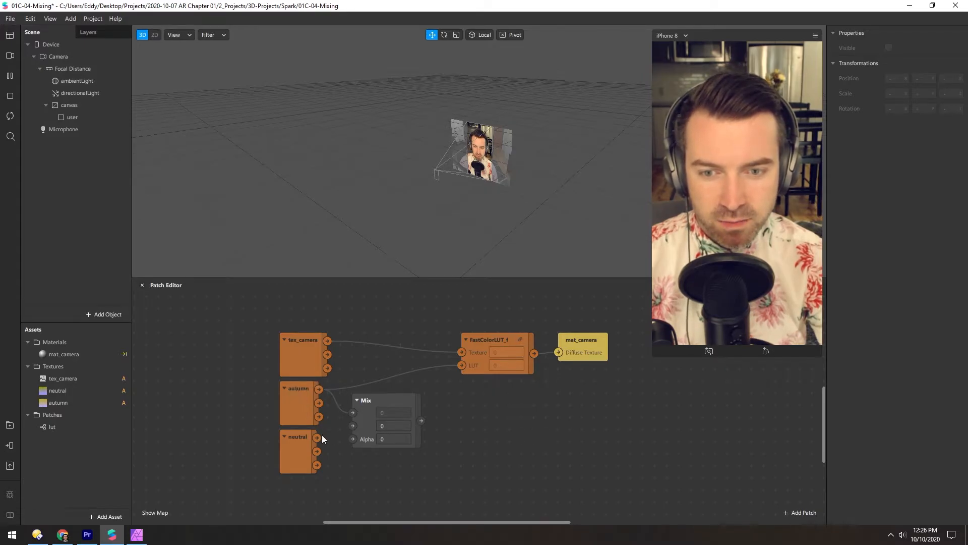
pyautogui.moveTo(318, 437); pyautogui.dragTo(351, 426)
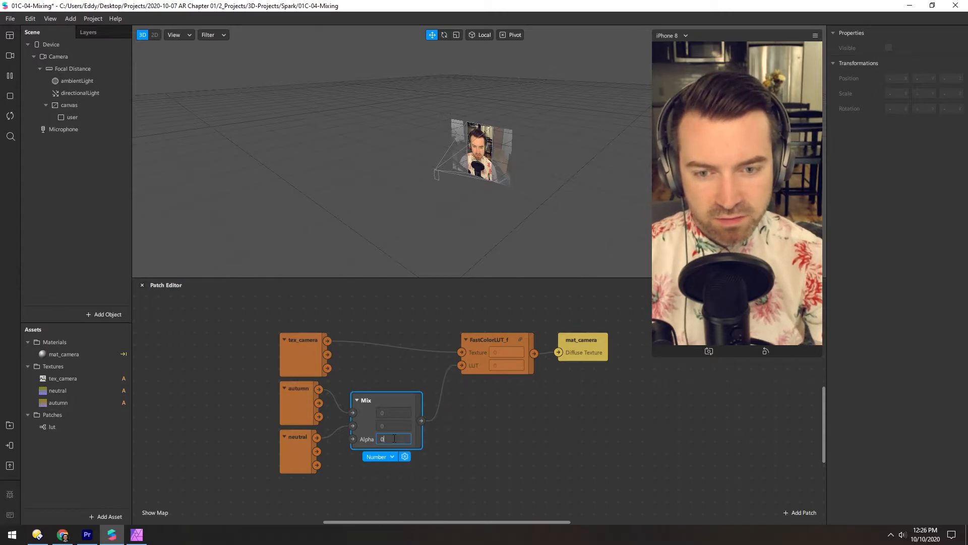
pyautogui.write('1')
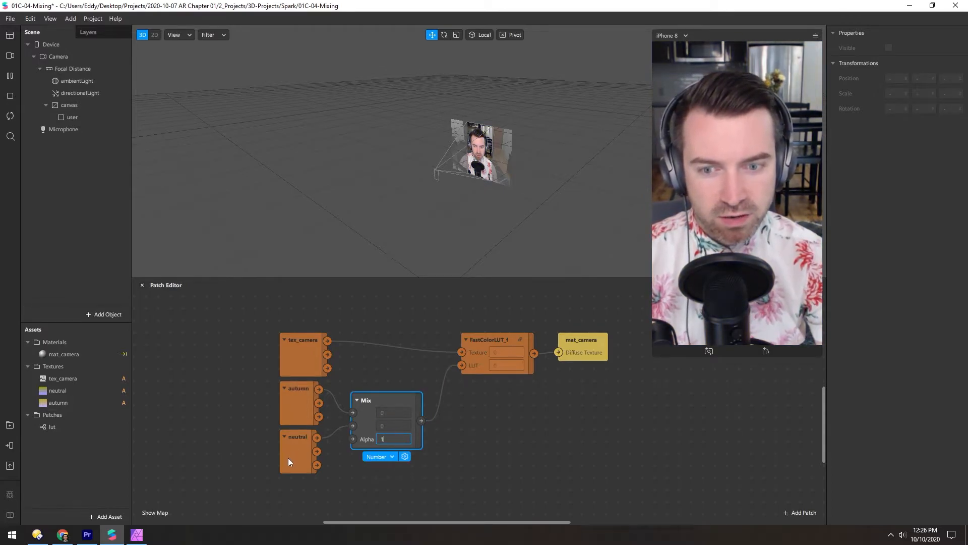
pyautogui.click(298, 436)
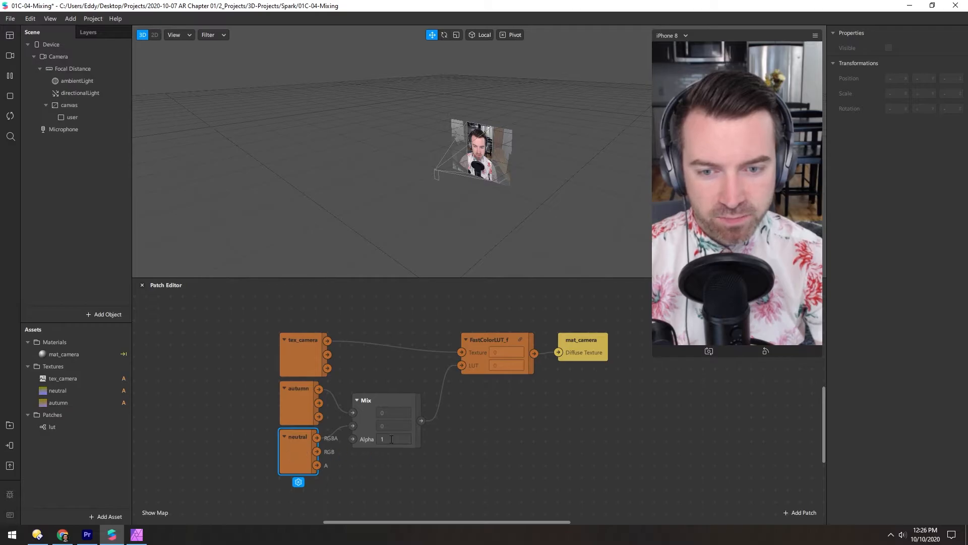
pyautogui.write('0.5')
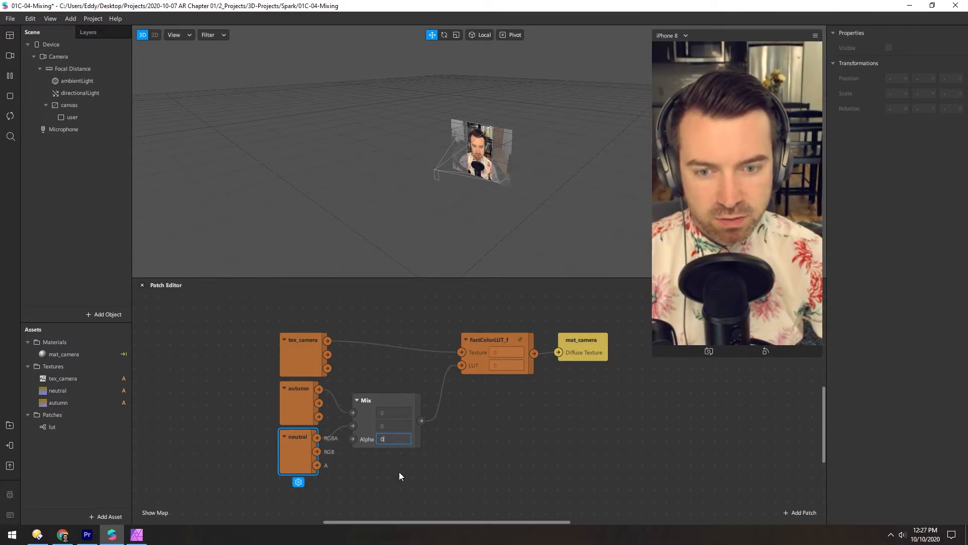
pyautogui.write('0.8')
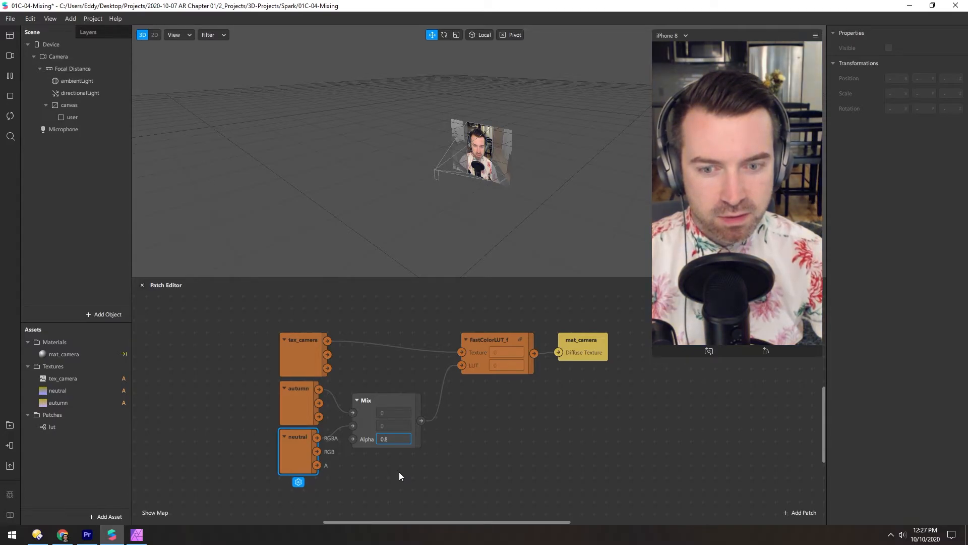
pyautogui.write('0.3')
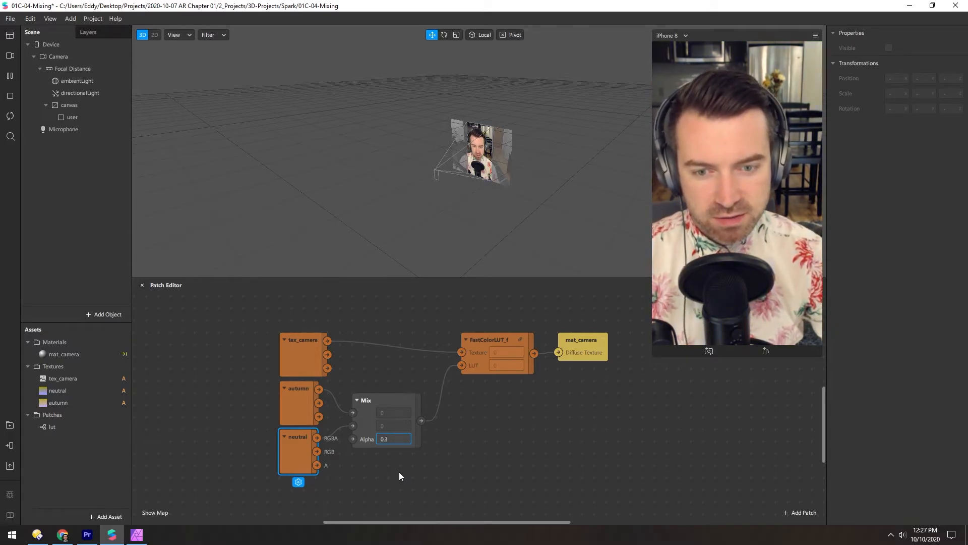
pyautogui.write('0')
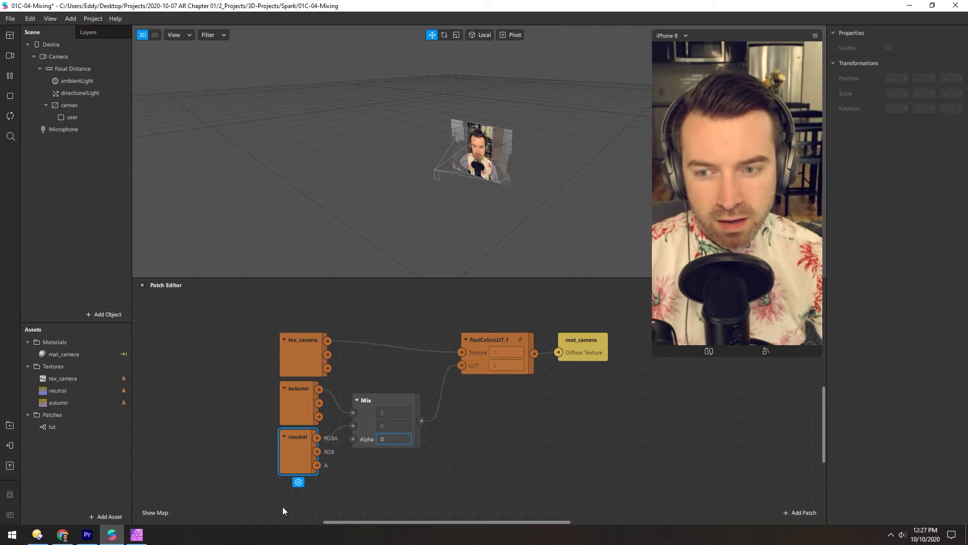
pyautogui.moveTo(298, 457)
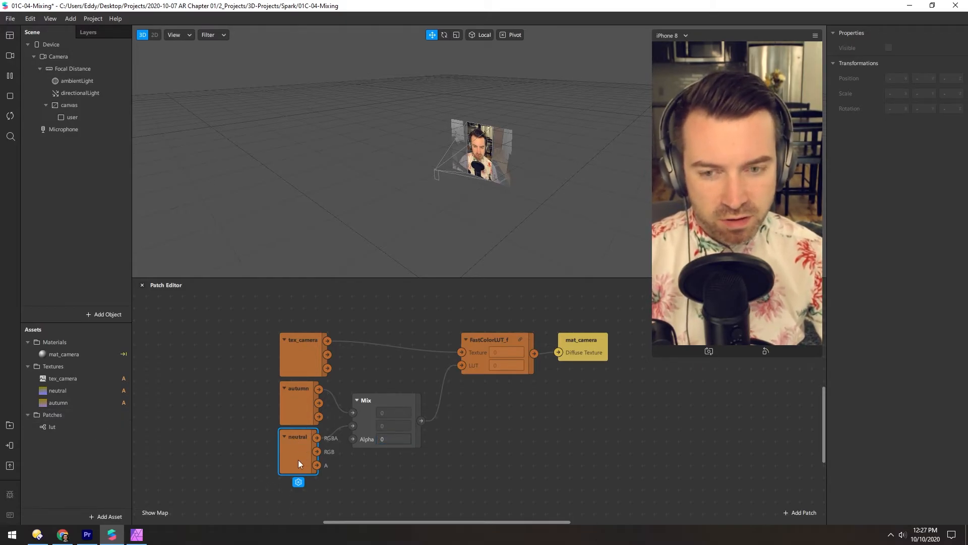
pyautogui.click(298, 399)
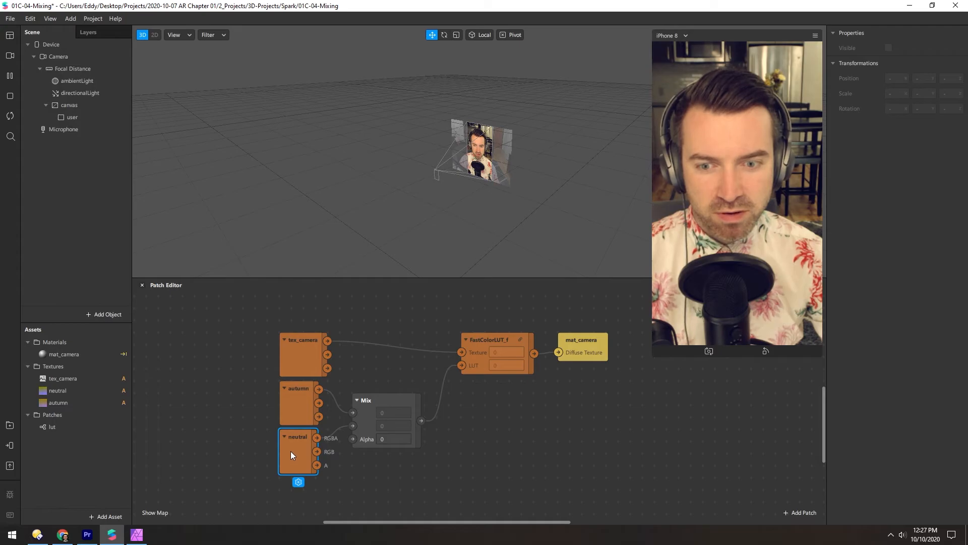
pyautogui.moveTo(362, 467)
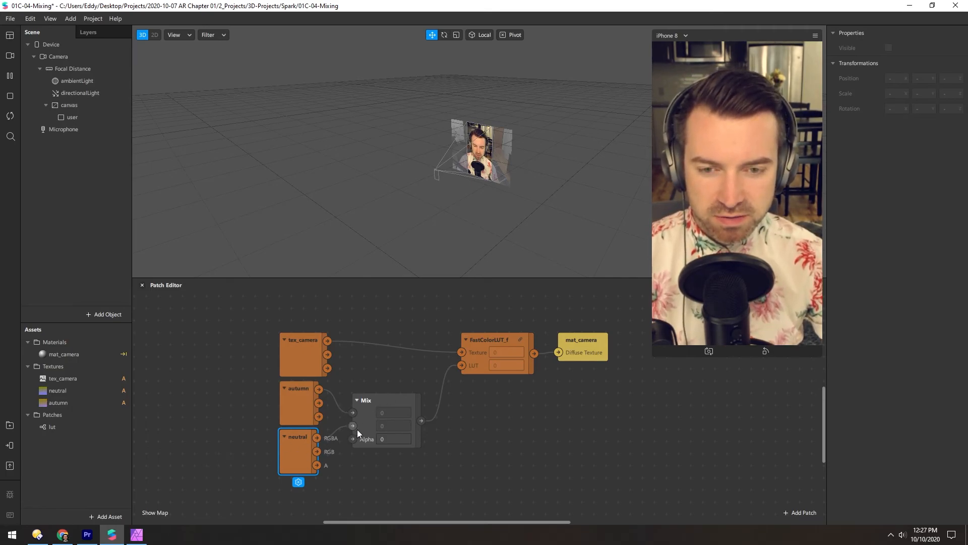
pyautogui.moveTo(303, 457)
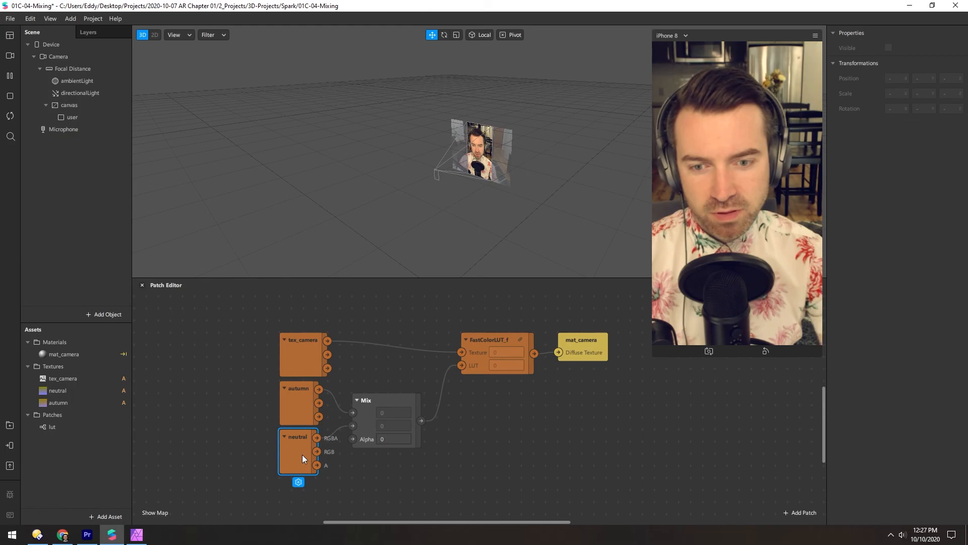